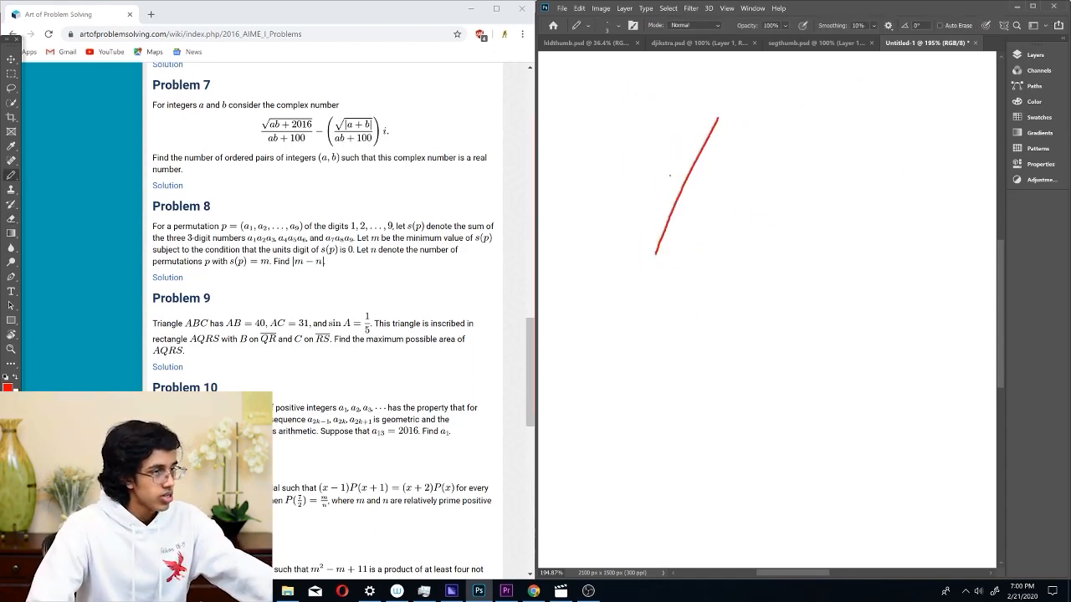
# Step: Draw triangle ABC in red and label vertices A, B, C with sides 40 and 31
pyautogui.moveTo(660, 251); pyautogui.dragTo(787, 211)
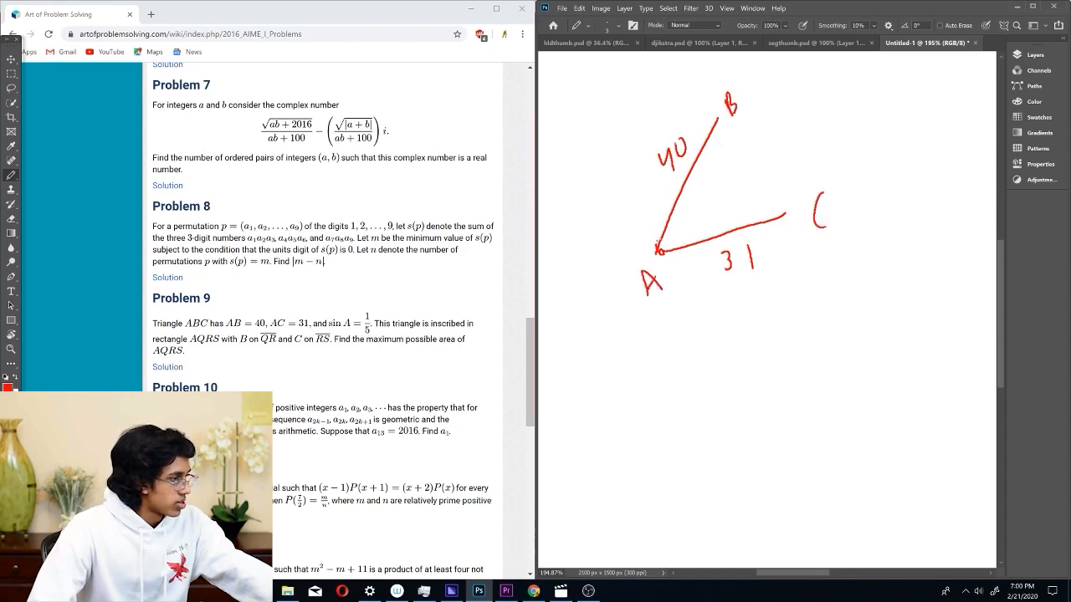
pyautogui.moveTo(655, 247); pyautogui.dragTo(653, 120)
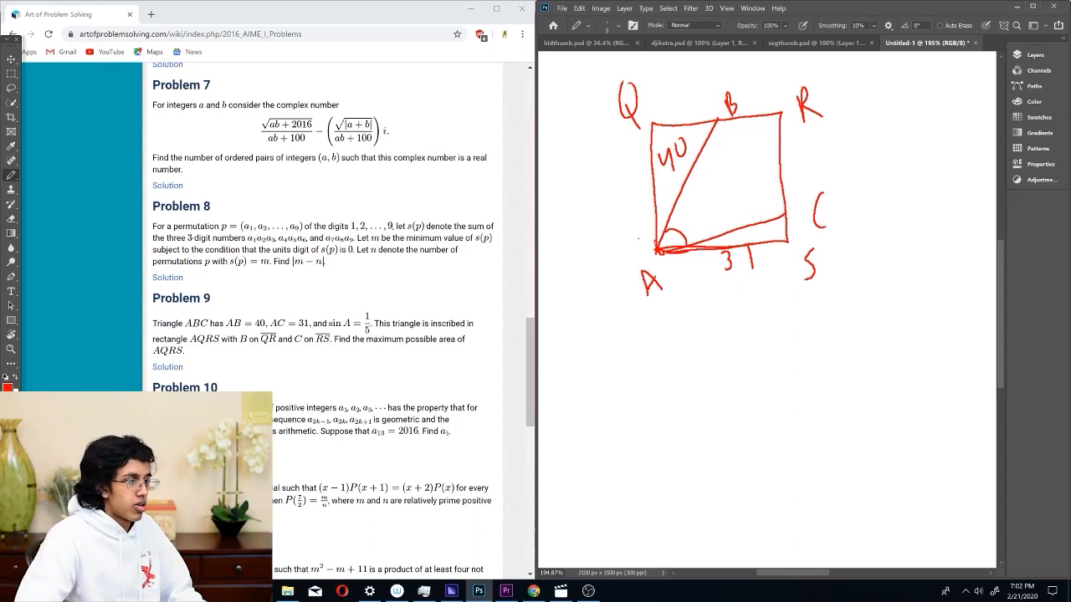
# Step: Mark angles α, β, 90−α−β at A and write 40cosα·31cos(90−α−β) below the diagram
pyautogui.moveTo(662, 186); pyautogui.dragTo(666, 197)
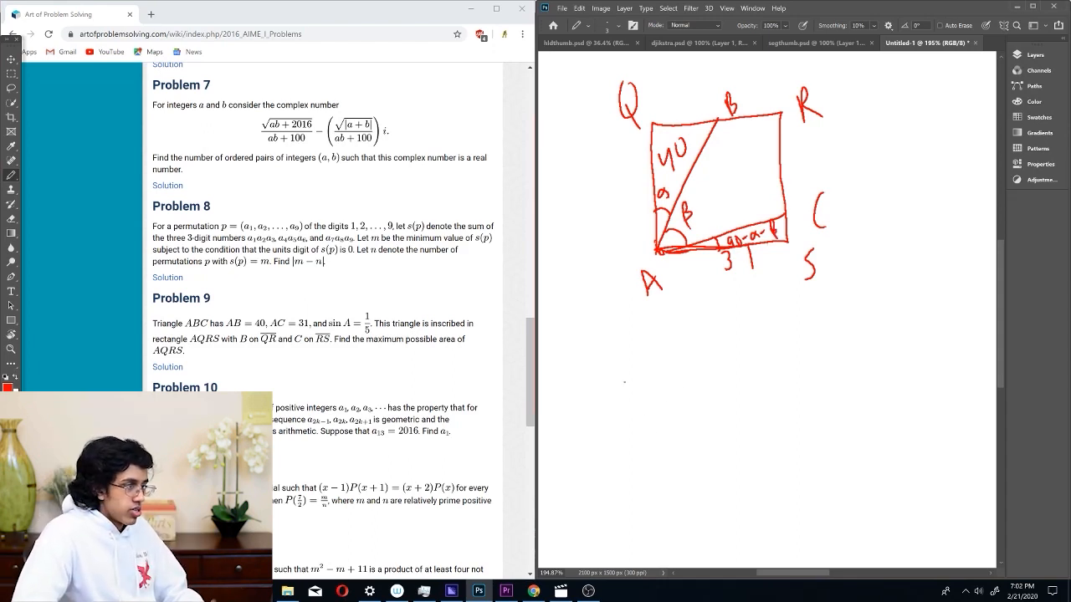
pyautogui.moveTo(622, 360); pyautogui.dragTo(682, 385)
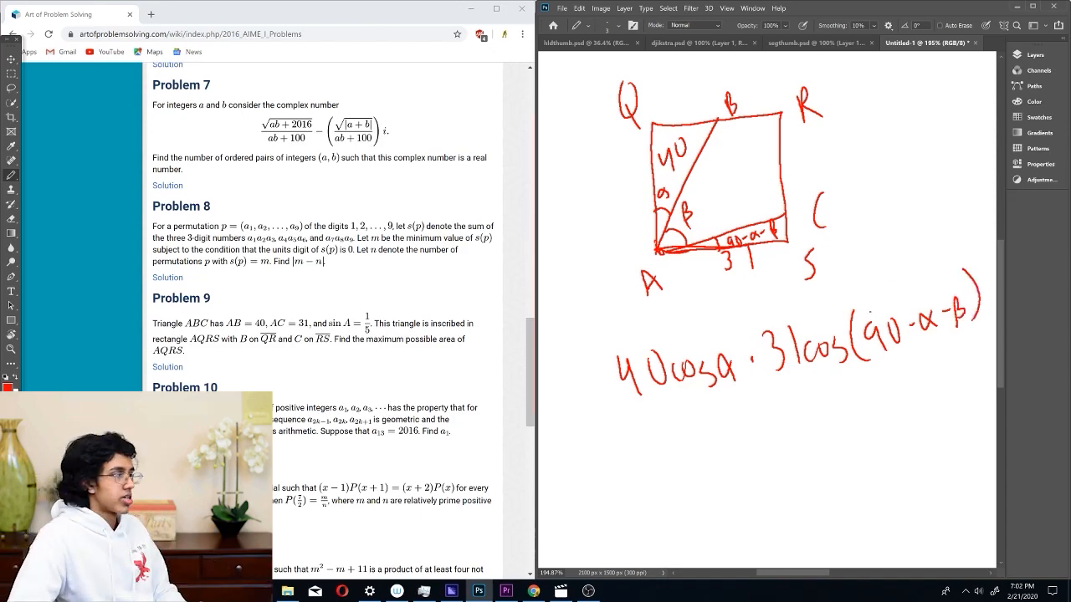
# Step: Scroll the canvas down to make room for the sin(α+β) rewrite and expansion
pyautogui.scroll(-3)
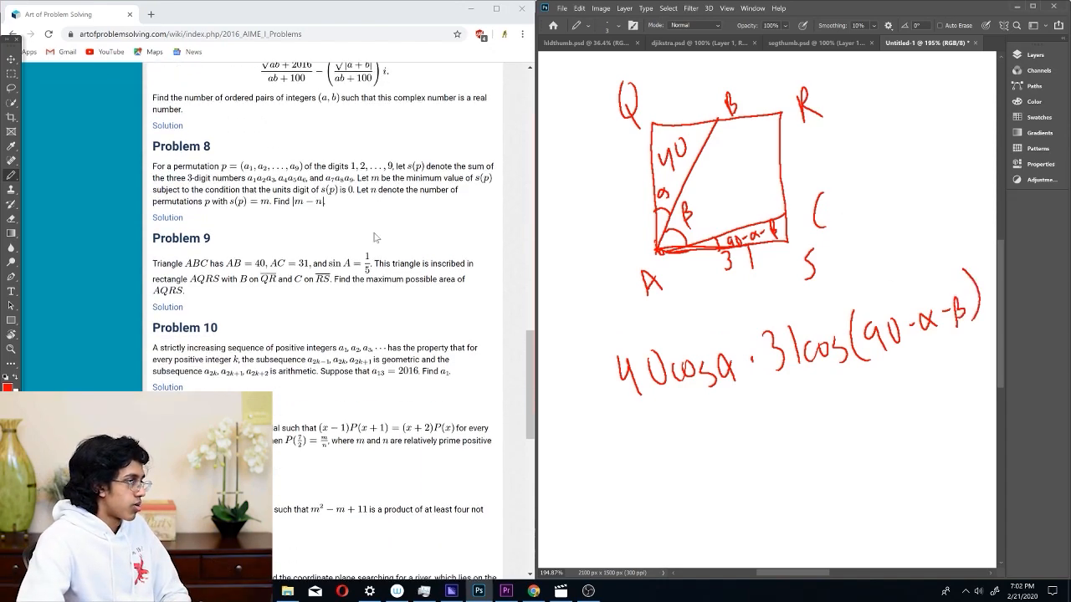
pyautogui.scroll(-3)
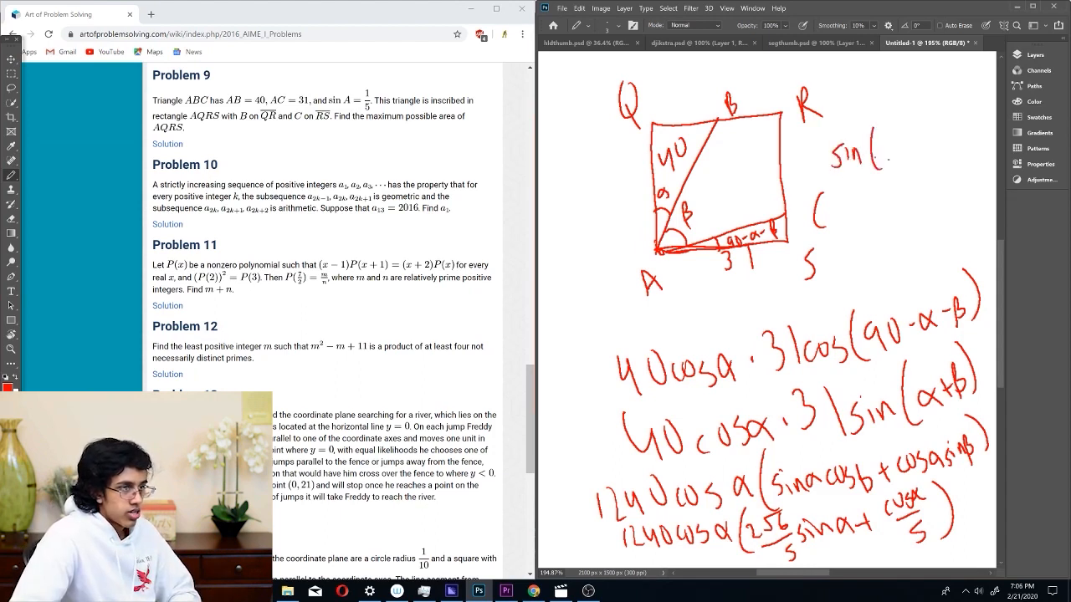
# Step: Write sin(α+β+α) + sin(α+β−α) in red at the upper right beside the rectangle
pyautogui.moveTo(874, 151); pyautogui.dragTo(946, 150)
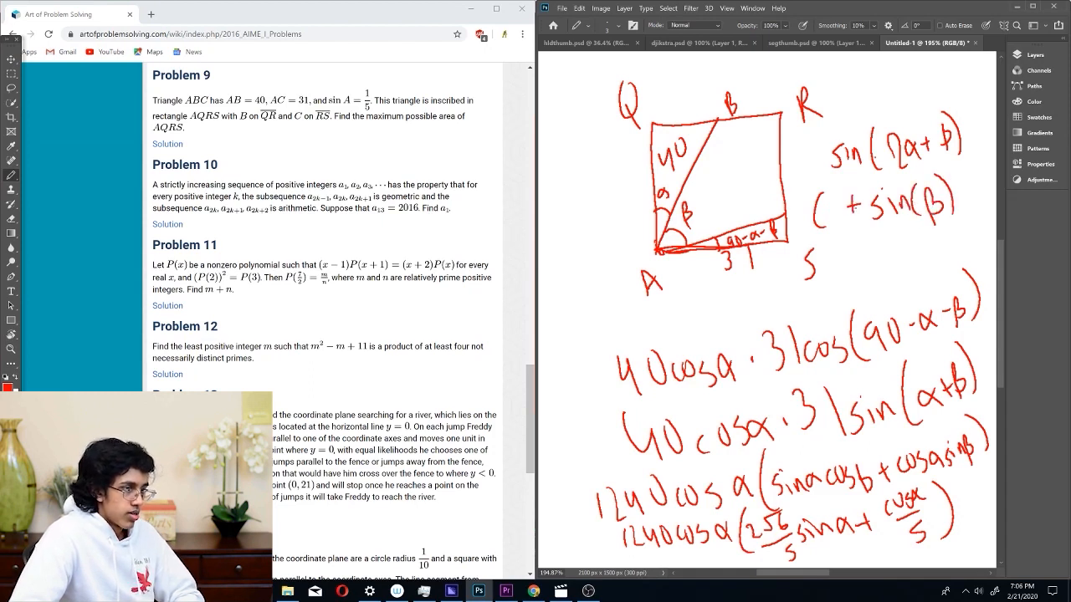
pyautogui.moveTo(845, 226); pyautogui.dragTo(904, 225)
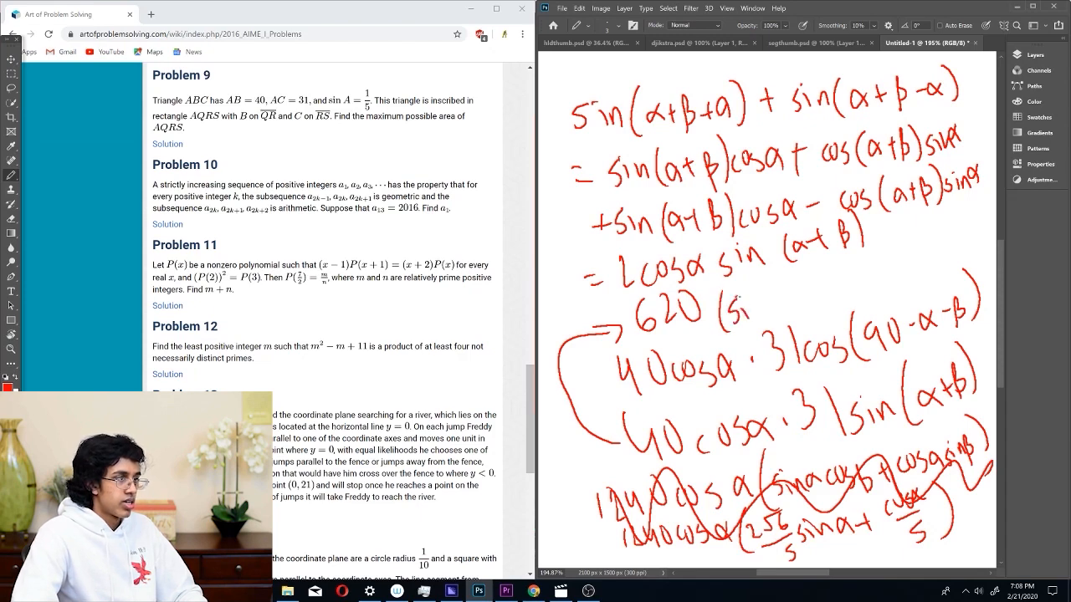
# Step: Add the 2α+ term inside the sine expansion leading to 2cosα·sin(α+β)
pyautogui.write('2α+')
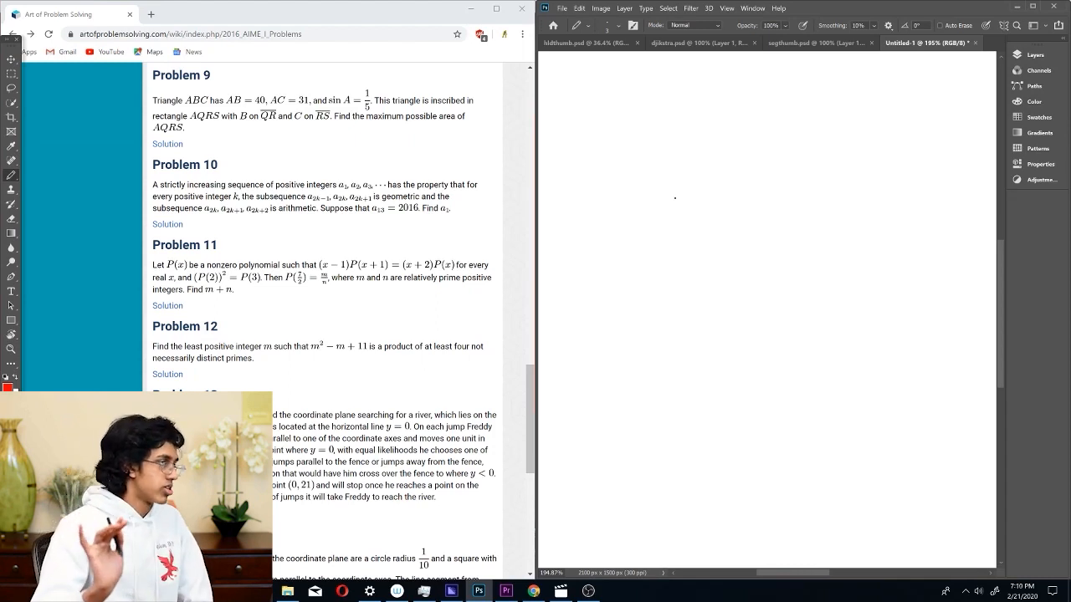
# Step: Write 9 | 2016 = 224 and the factorization 9·32·7 on the blank canvas
pyautogui.moveTo(611, 117); pyautogui.dragTo(689, 117)
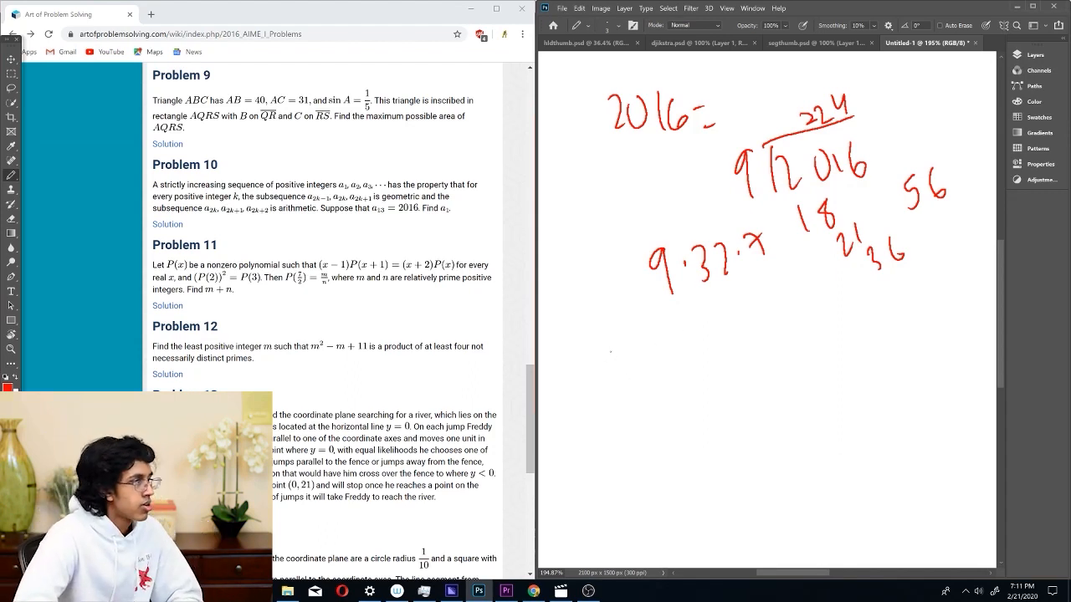
# Step: Write a₁, r·a₁ and the row 1, r, r², 2r²−r beneath the factorization
pyautogui.moveTo(604, 351); pyautogui.dragTo(625, 371)
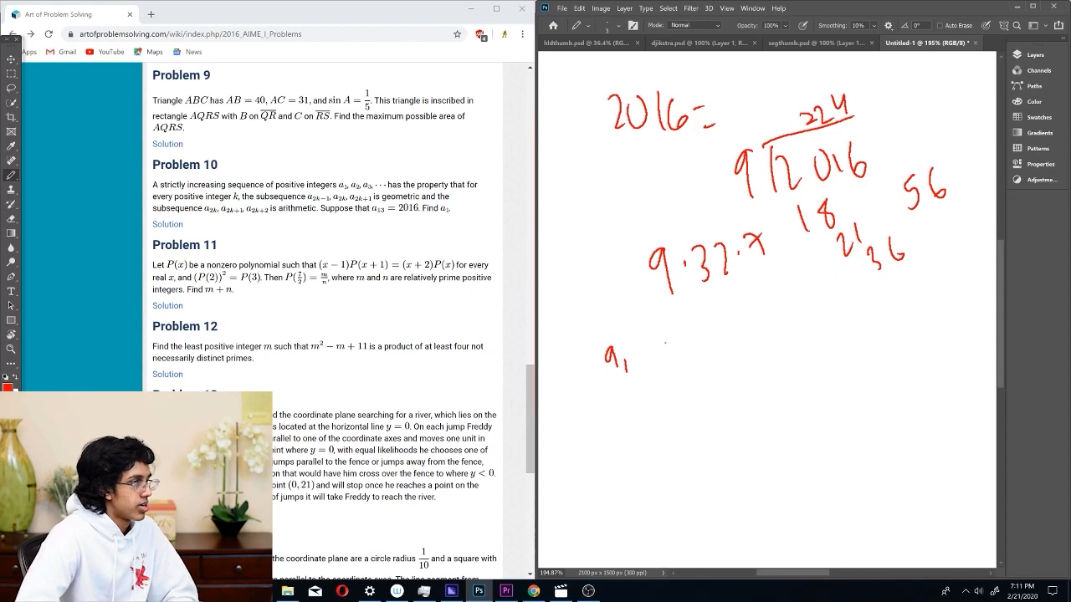
pyautogui.moveTo(654, 352); pyautogui.dragTo(673, 338)
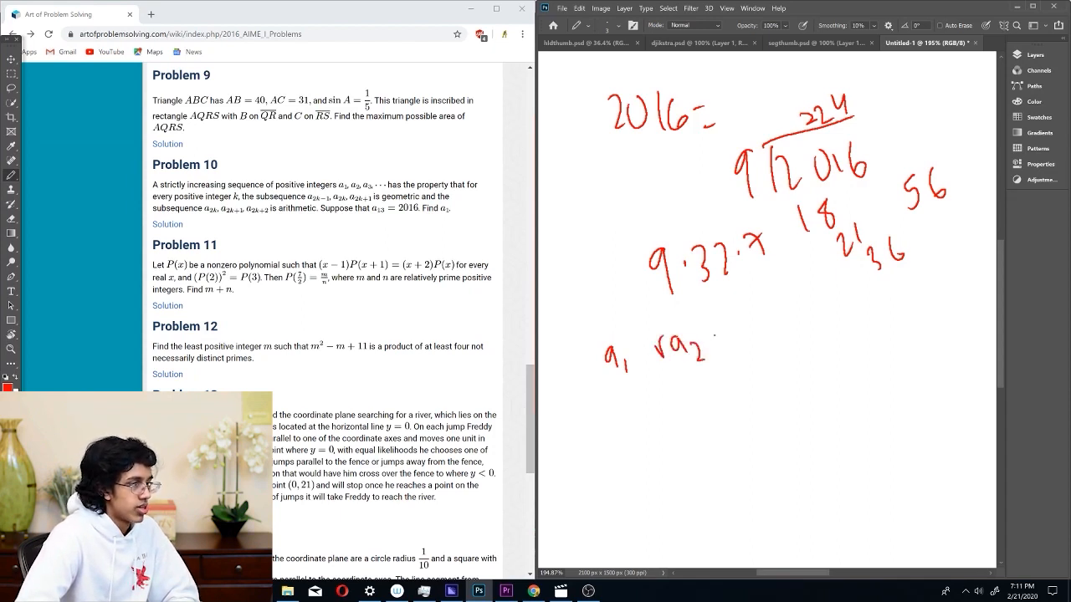
pyautogui.moveTo(720, 321); pyautogui.dragTo(749, 343)
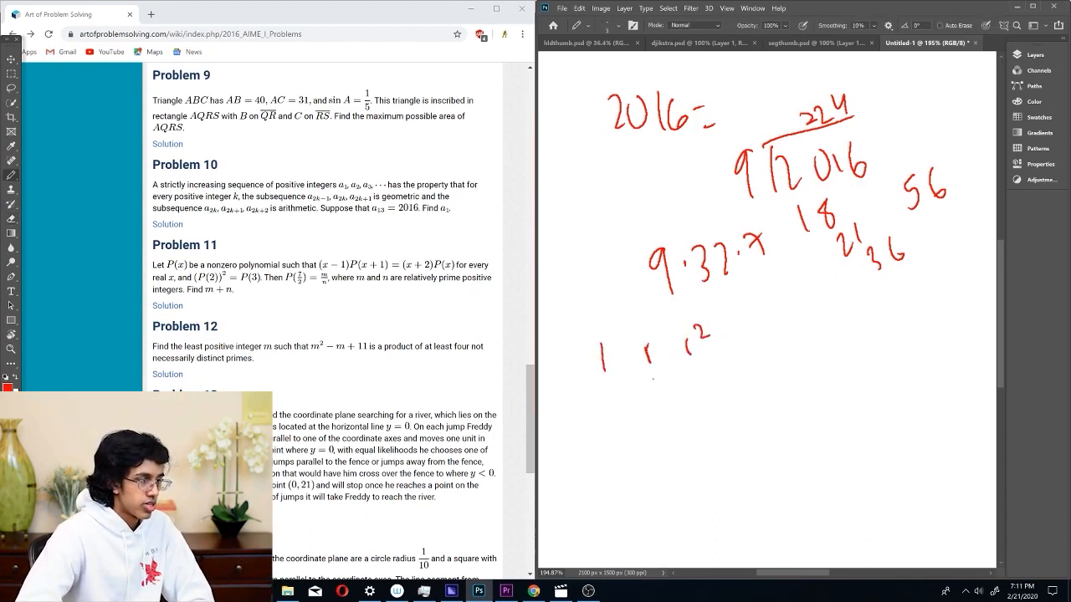
pyautogui.moveTo(653, 382); pyautogui.dragTo(761, 367)
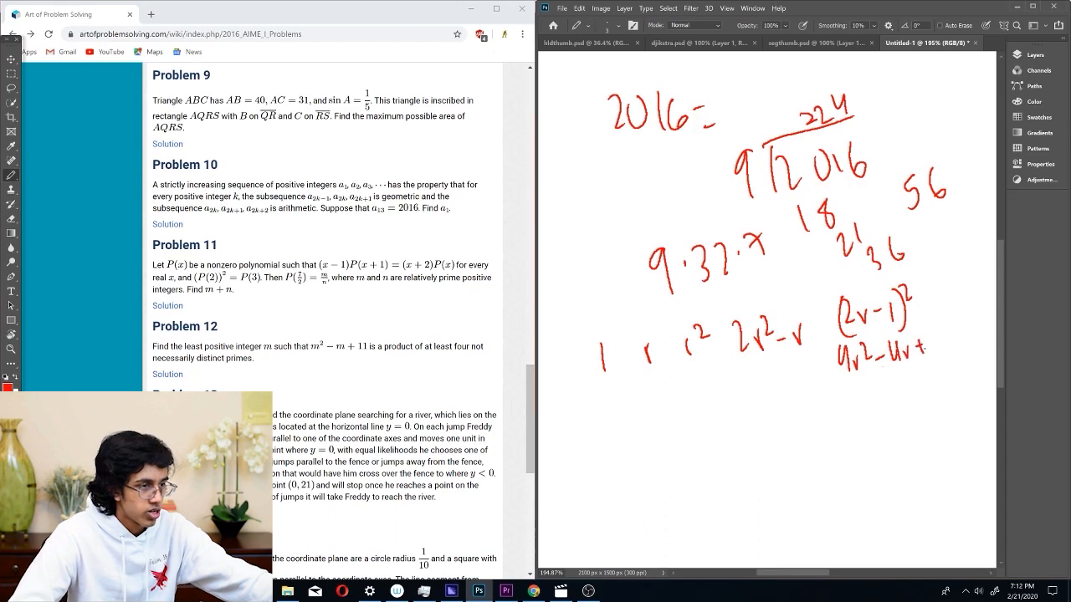
# Step: Factor 6r²−7r+2 into (2r−1)(3r−2) and write the next term (3r−2)²
pyautogui.moveTo(606, 419); pyautogui.dragTo(636, 409)
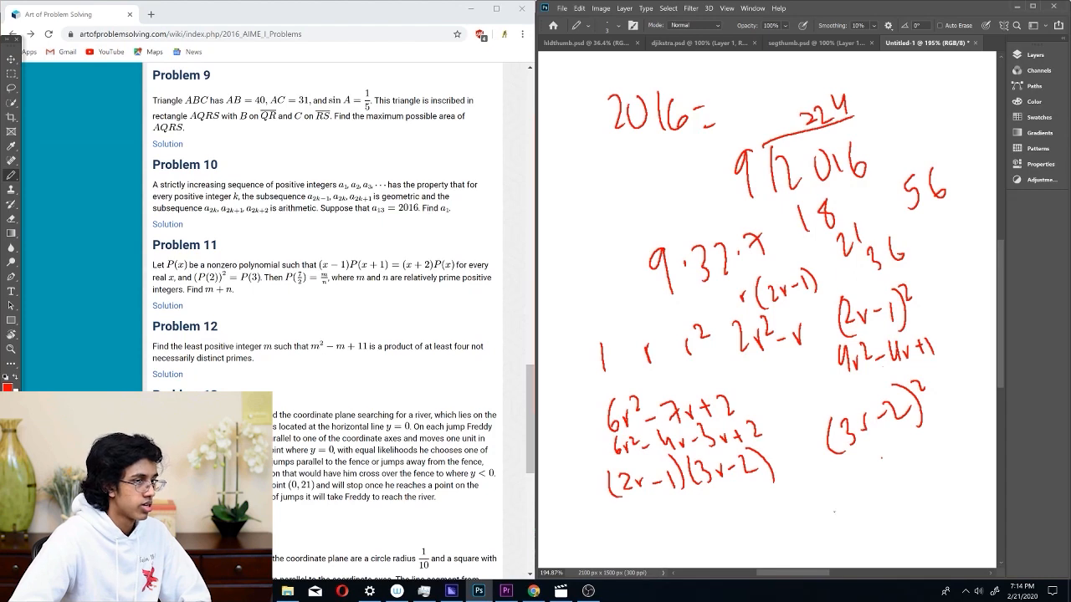
pyautogui.moveTo(828, 501); pyautogui.dragTo(878, 518)
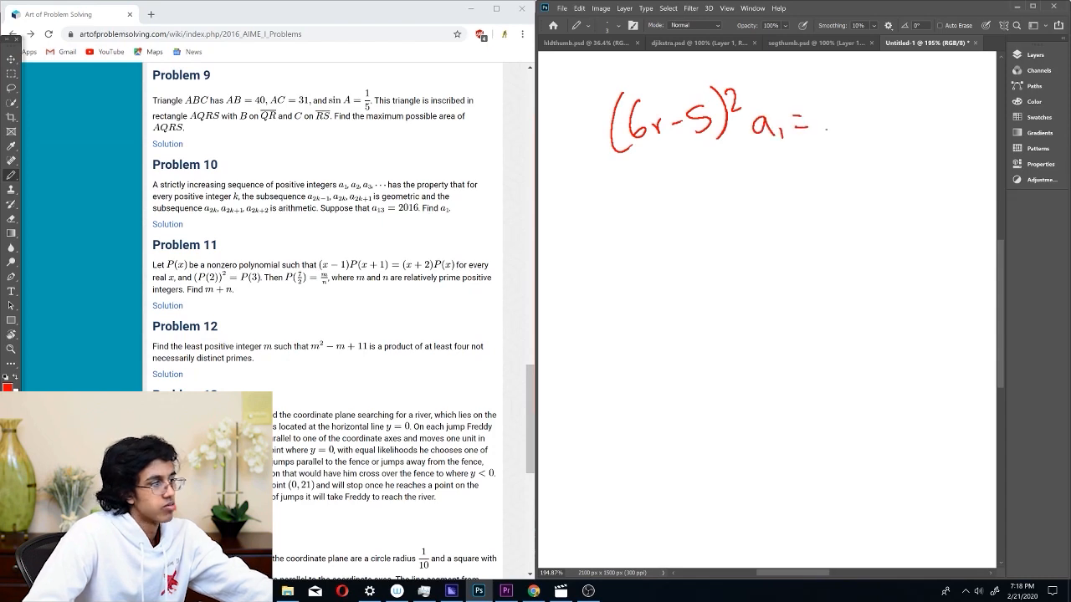
# Step: Complete (6r−5)²·a₁ = 2016 and start a₁ = 2016 over a denominator below
pyautogui.moveTo(828, 117); pyautogui.dragTo(911, 117)
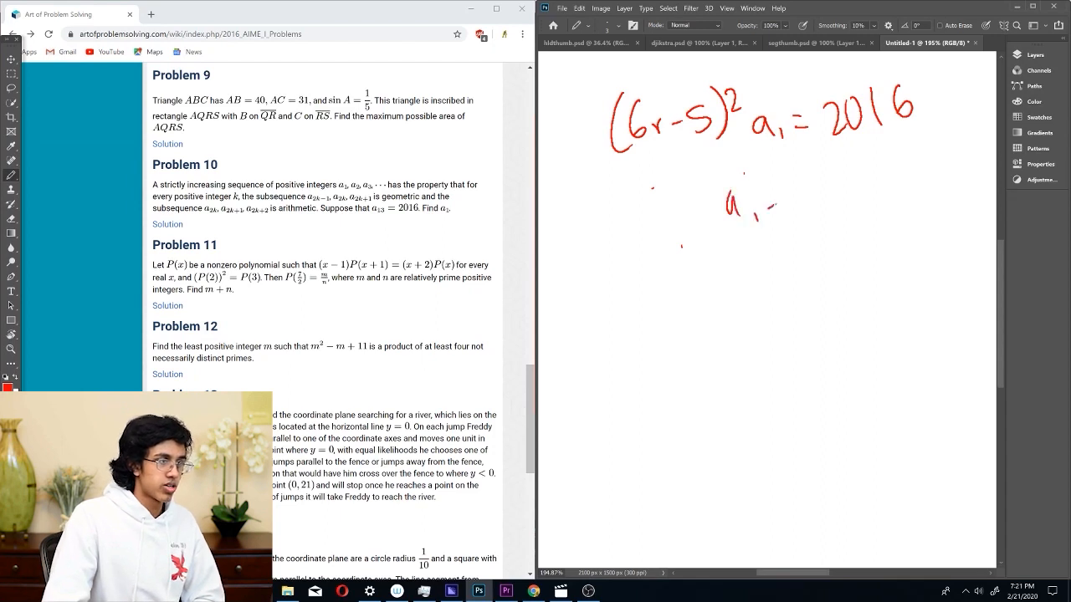
pyautogui.moveTo(833, 167); pyautogui.dragTo(879, 209)
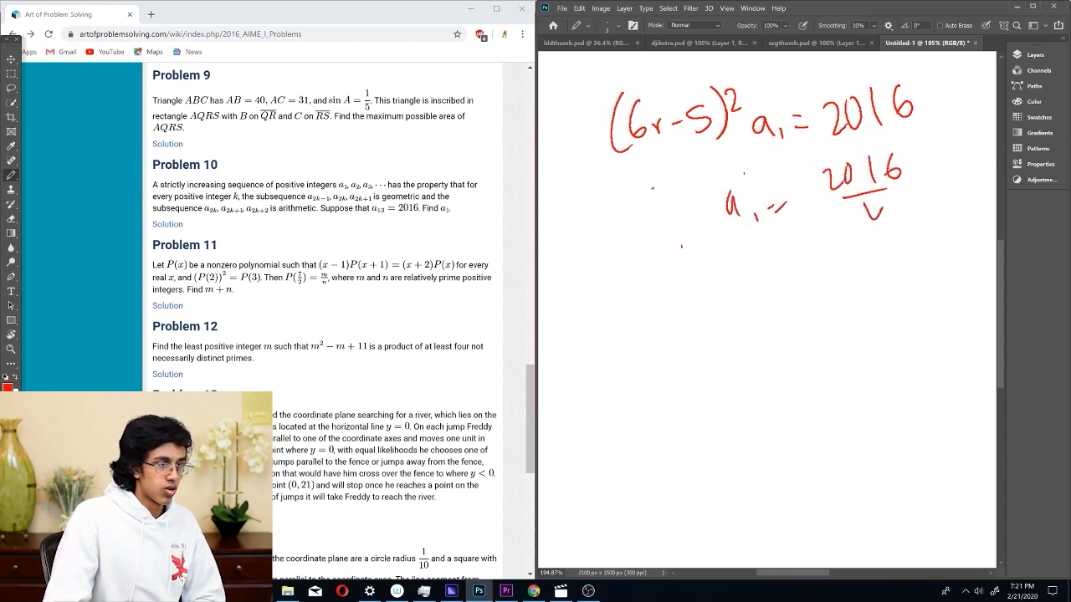